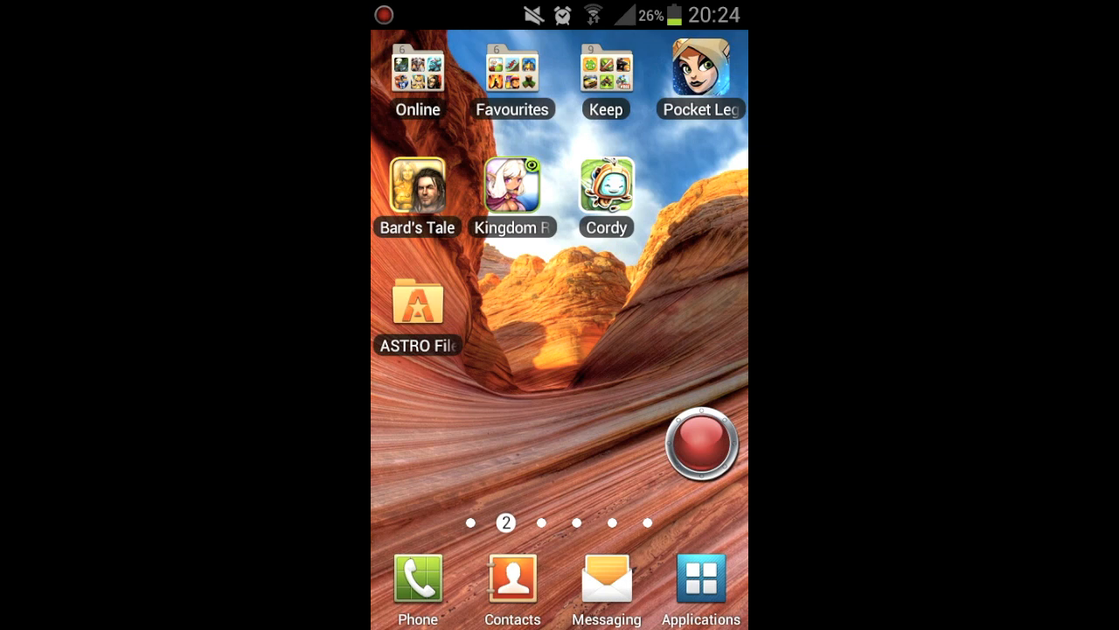
Launch ASTRO File Manager from the home screen.
{"action": "left_click", "coordinate": [418, 304]}
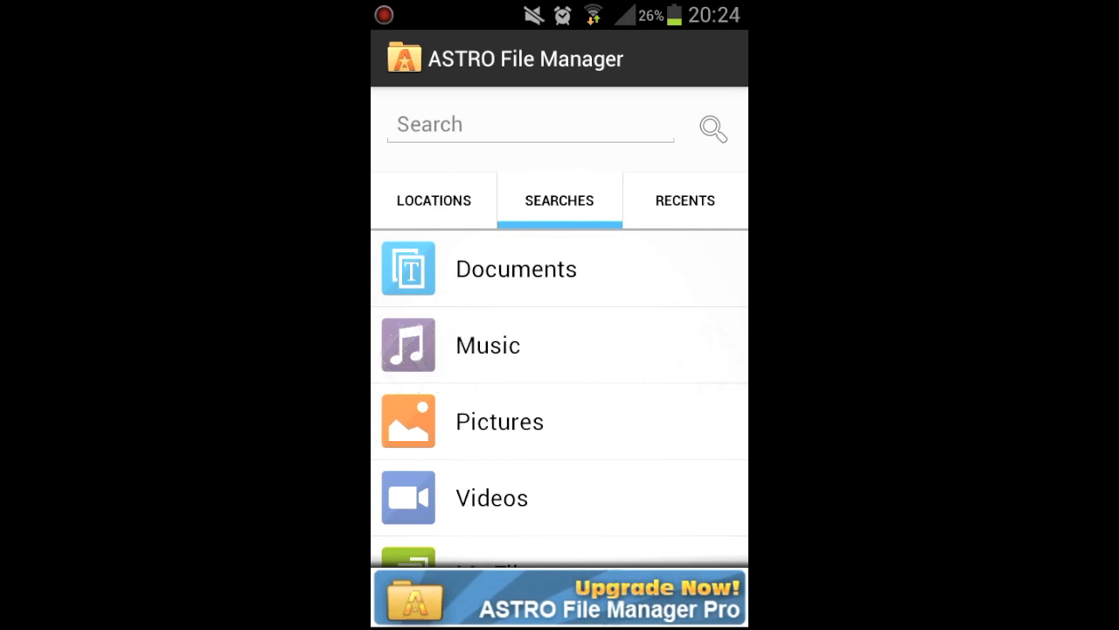
Open My Files to list the 45 folders on the SD card.
{"action": "scroll", "scroll_direction": "up", "scroll_amount": 3}
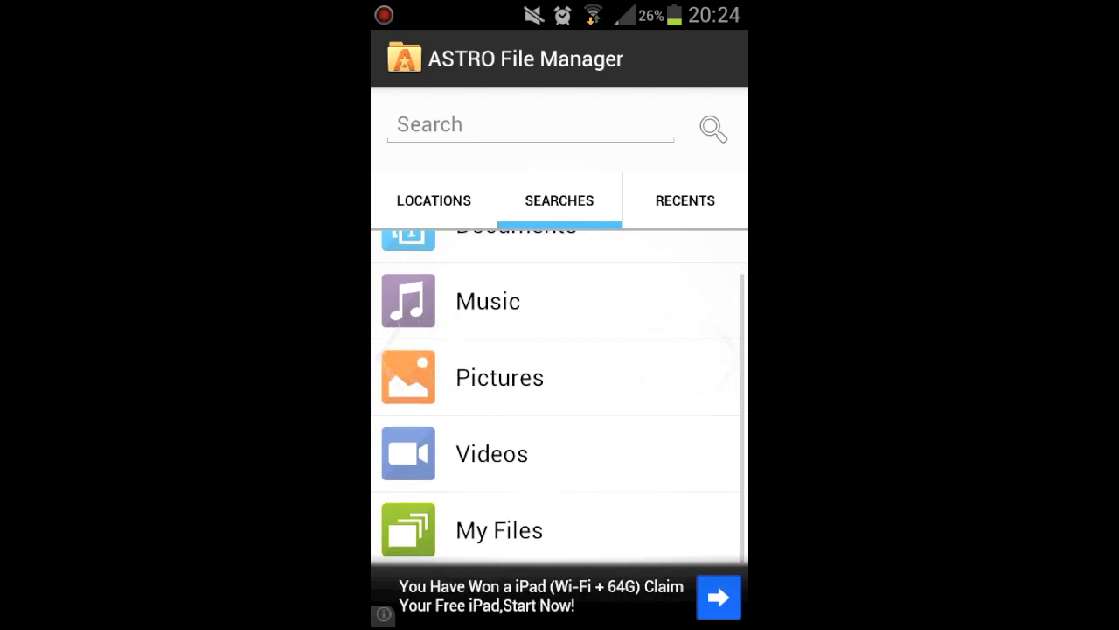
{"action": "left_click", "coordinate": [499, 528]}
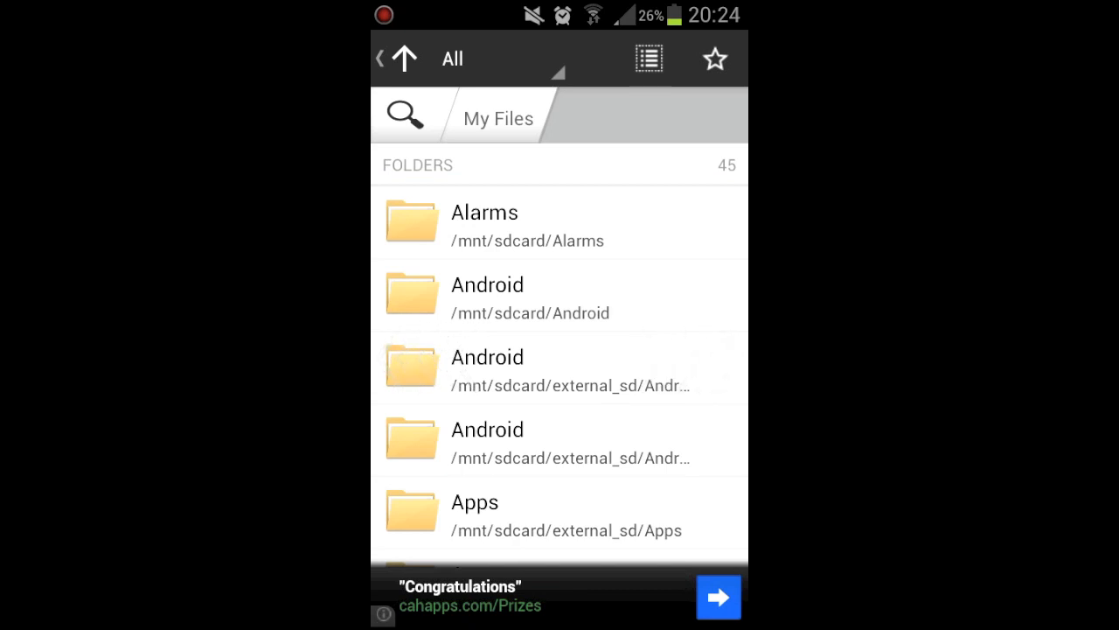
Browse into the external_sd folder holding Games, Music, Themes and Videos.
{"action": "left_click", "coordinate": [558, 294]}
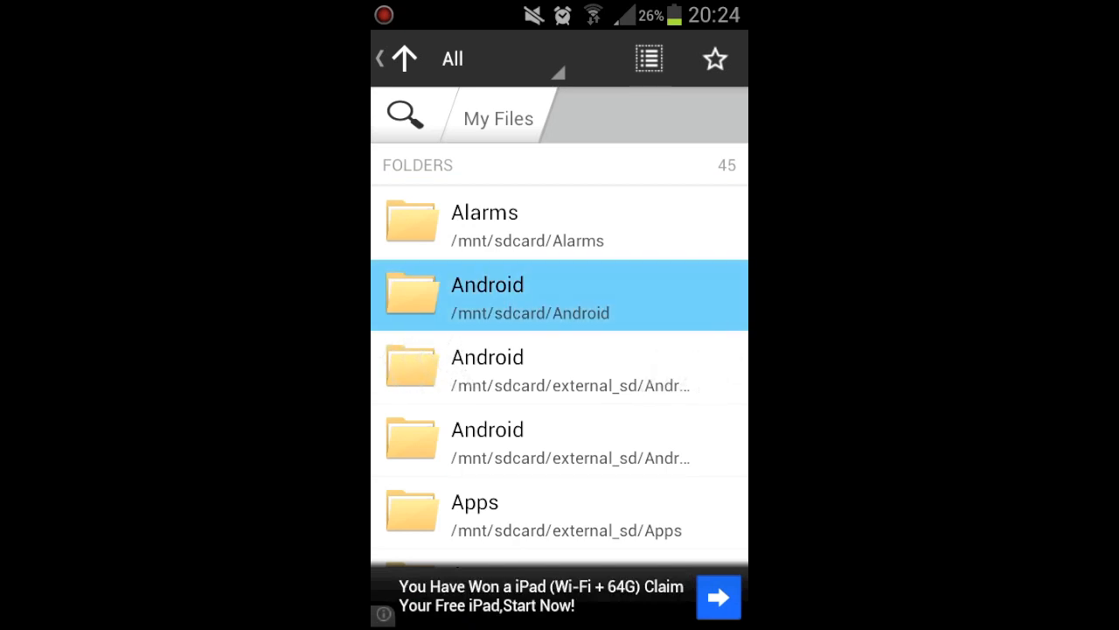
{"action": "scroll", "scroll_direction": "down", "scroll_amount": 3}
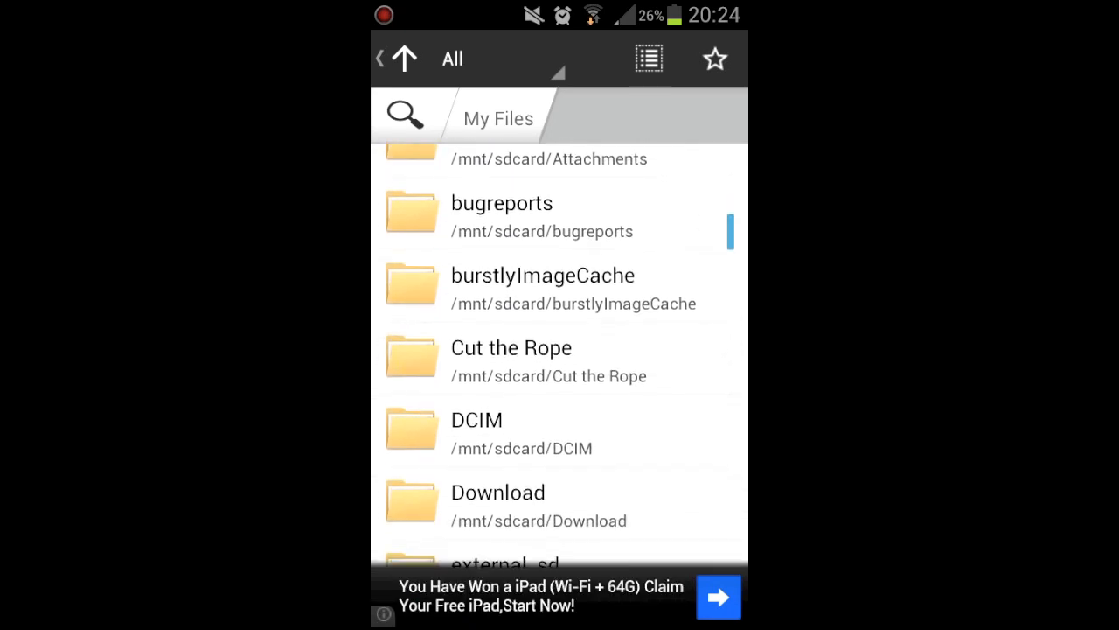
{"action": "left_click", "coordinate": [506, 559]}
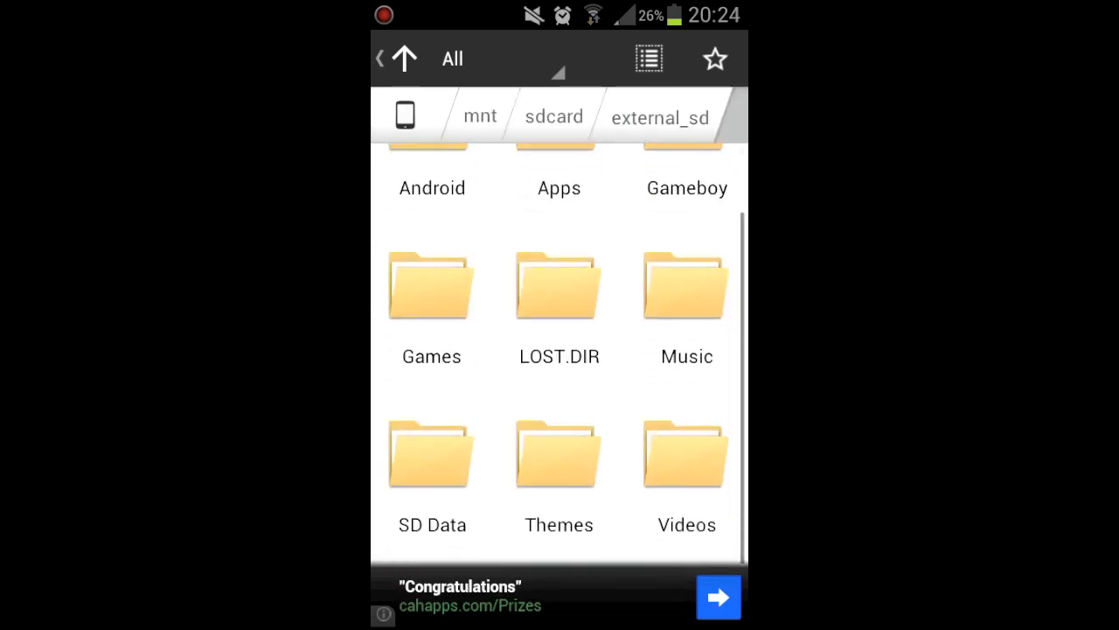
Open the SD Data folder with the Gameloft, Sega and Square Enix data folders.
{"action": "left_click", "coordinate": [430, 453]}
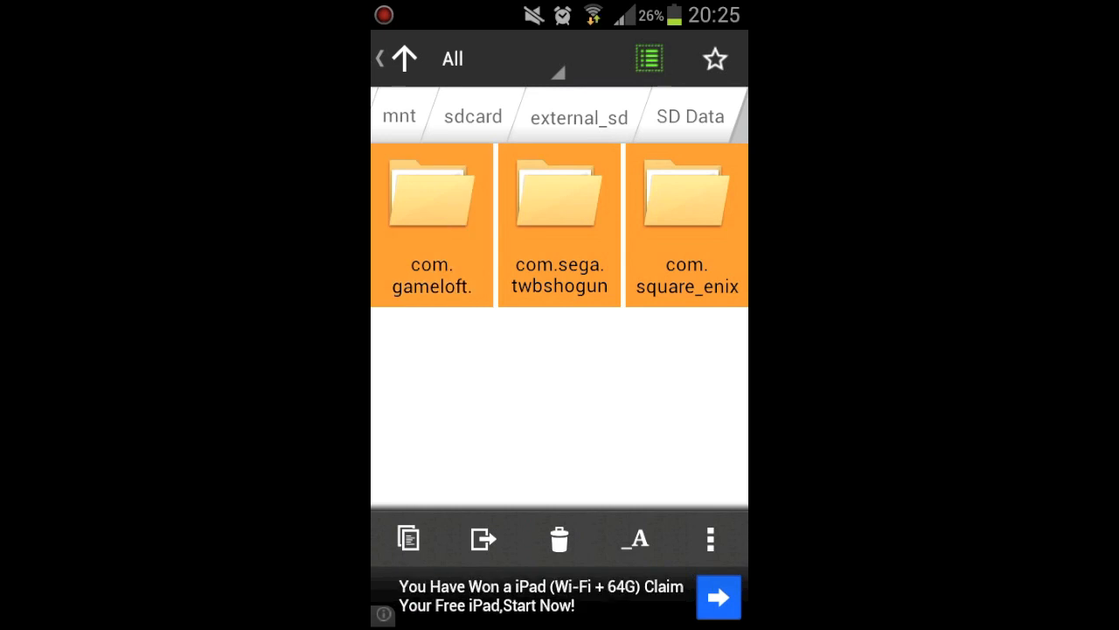
Pick up the three game data folders for moving and browse to the Android obb folder.
{"action": "left_click", "coordinate": [483, 539]}
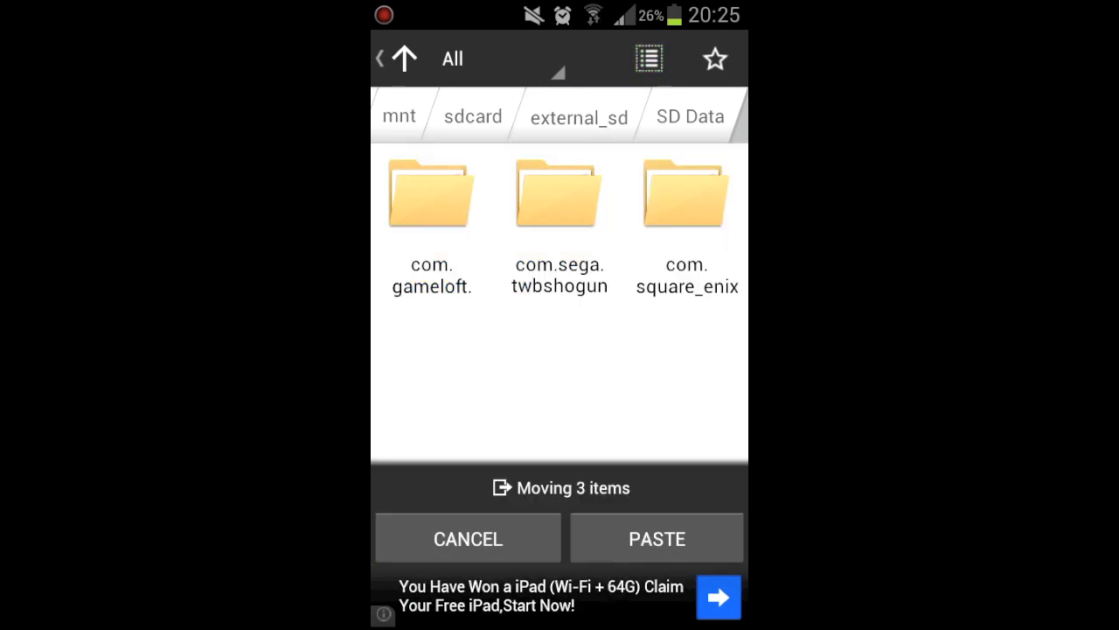
{"action": "left_click", "coordinate": [685, 192]}
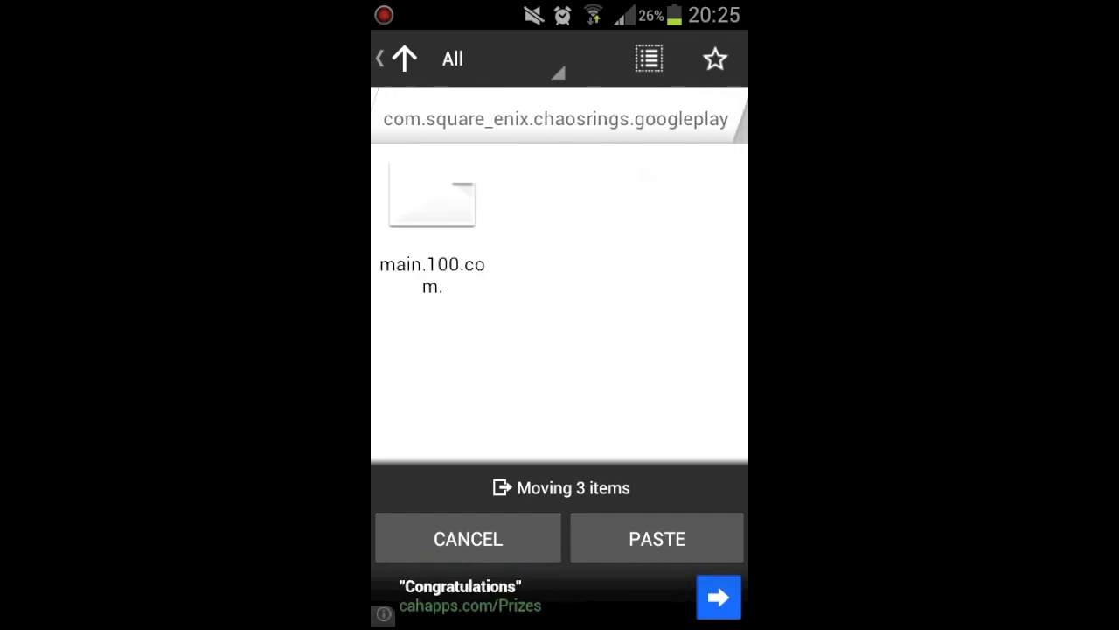
{"action": "left_click", "coordinate": [404, 59]}
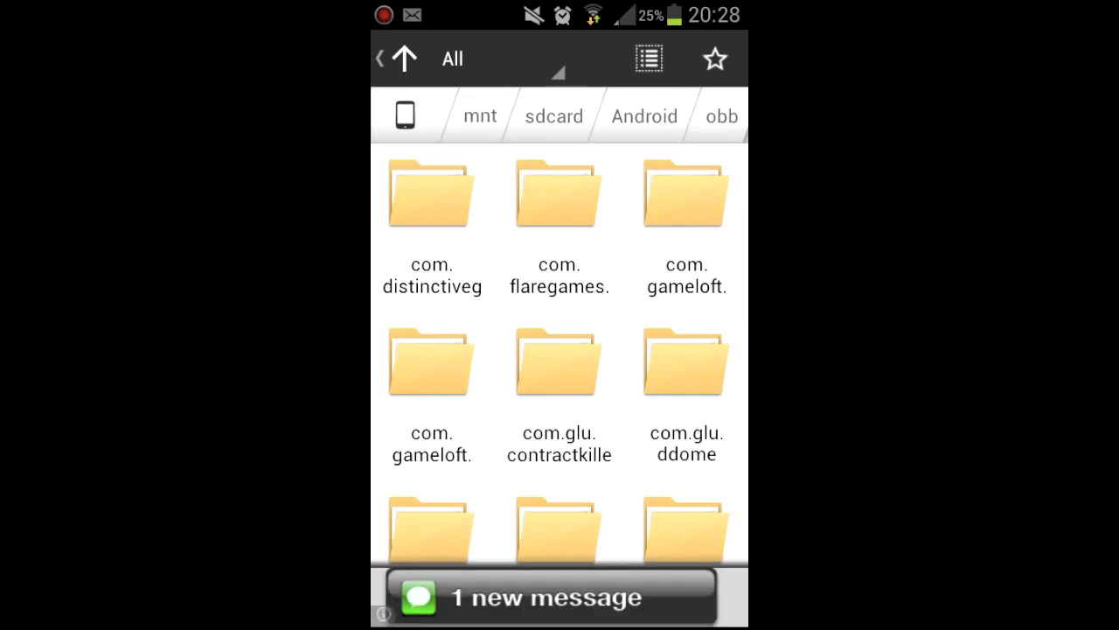
Leave the file manager for the Android home screen.
{"action": "scroll", "scroll_direction": "down", "scroll_amount": 3}
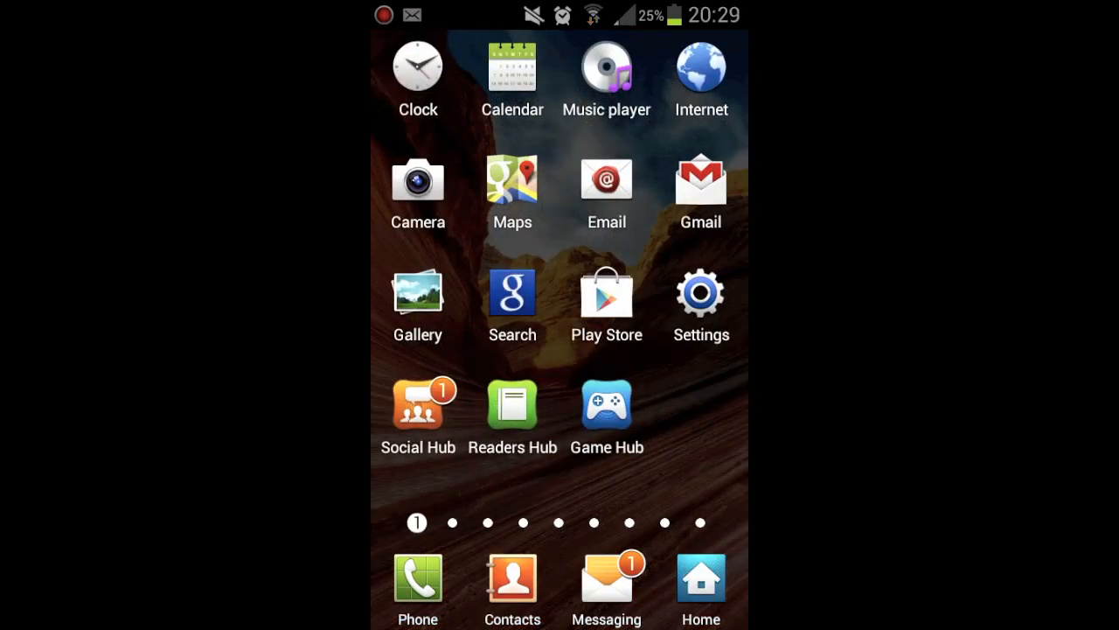
Reopen the file manager at /sdcard/external_sd with Android, Games and Music listed.
{"action": "scroll", "scroll_direction": "left", "scroll_amount": 3}
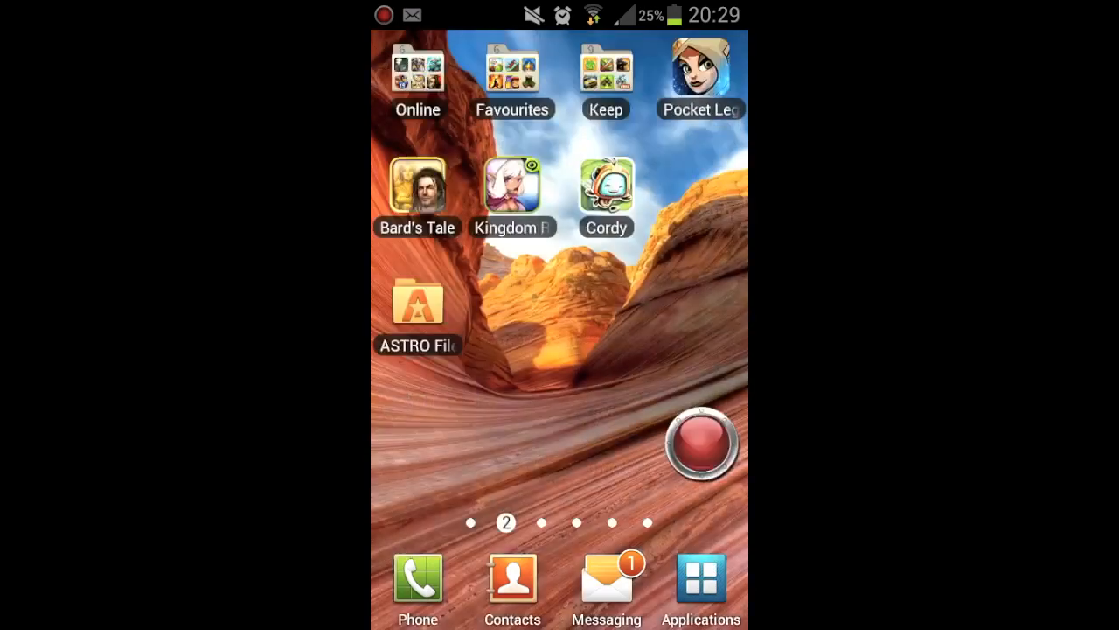
{"action": "scroll", "scroll_direction": "right", "scroll_amount": 3}
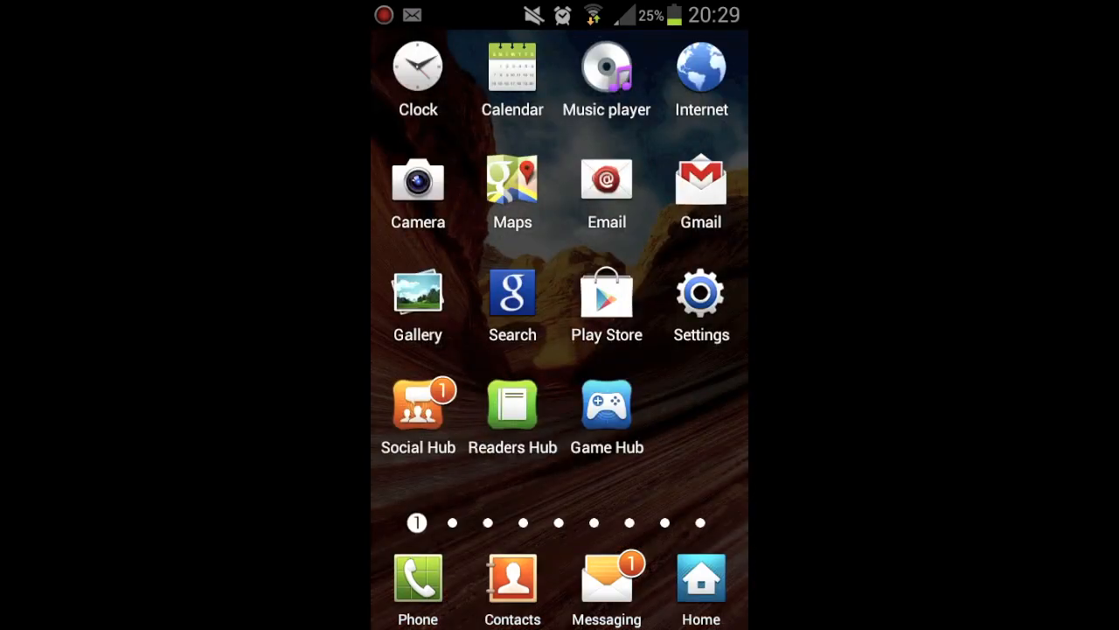
{"action": "left_click", "coordinate": [699, 297]}
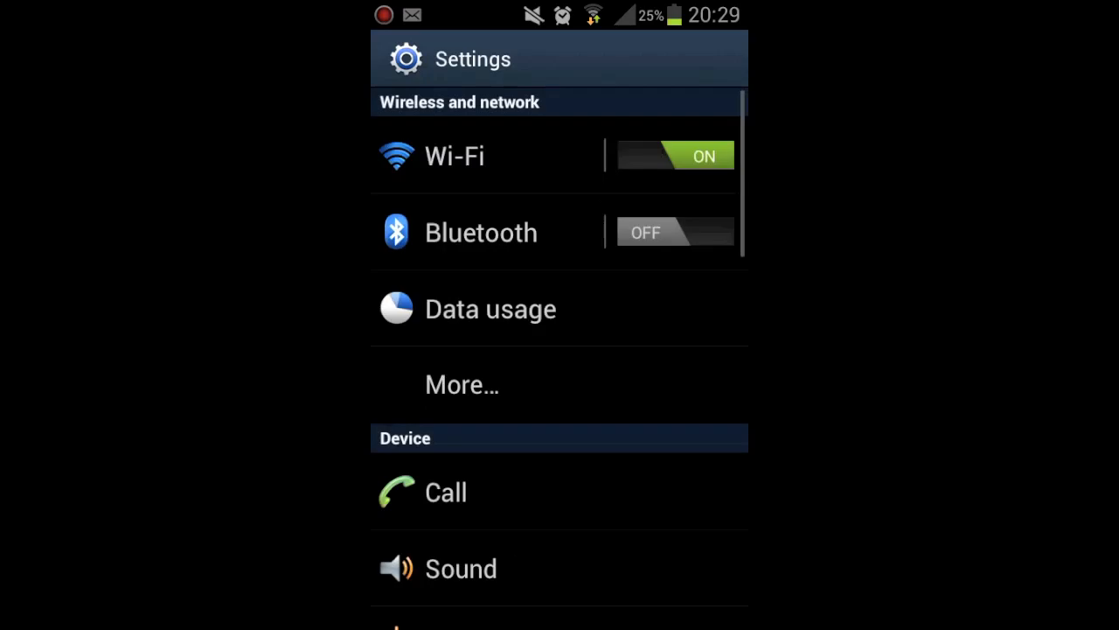
{"action": "scroll", "scroll_direction": "down", "scroll_amount": 3}
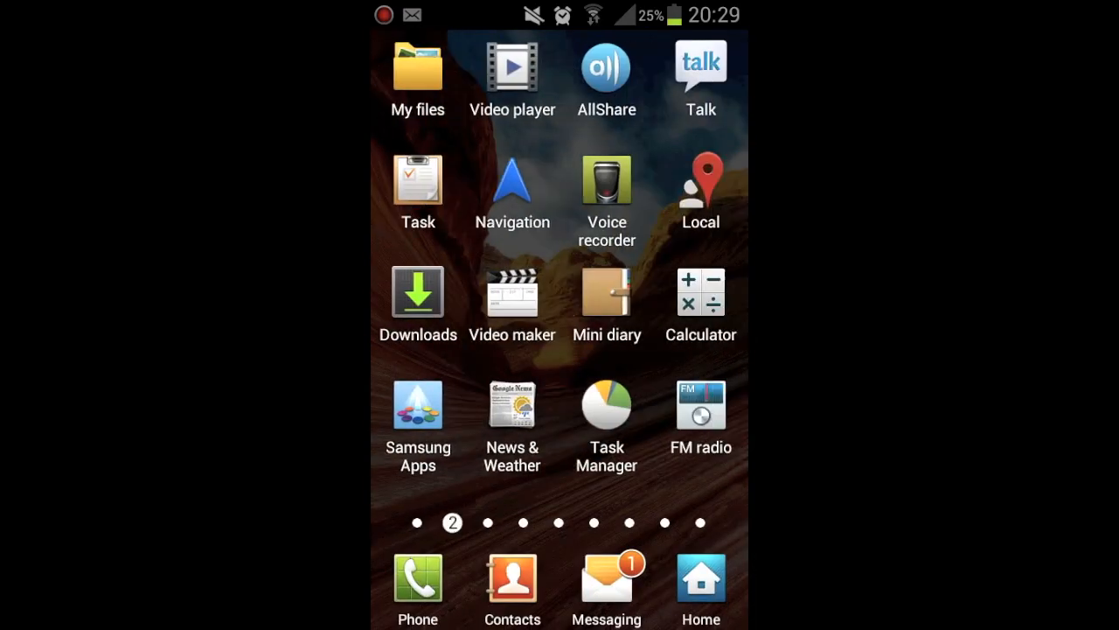
{"action": "left_click", "coordinate": [416, 66]}
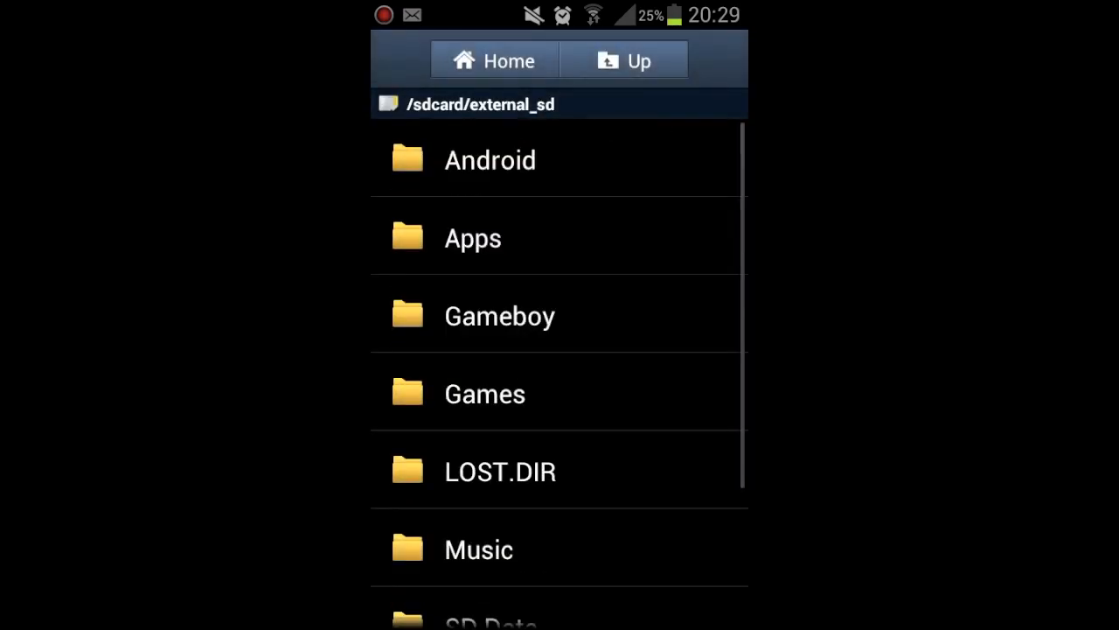
From the Games folder, start installing the Total War Battles APK.
{"action": "left_click", "coordinate": [485, 394]}
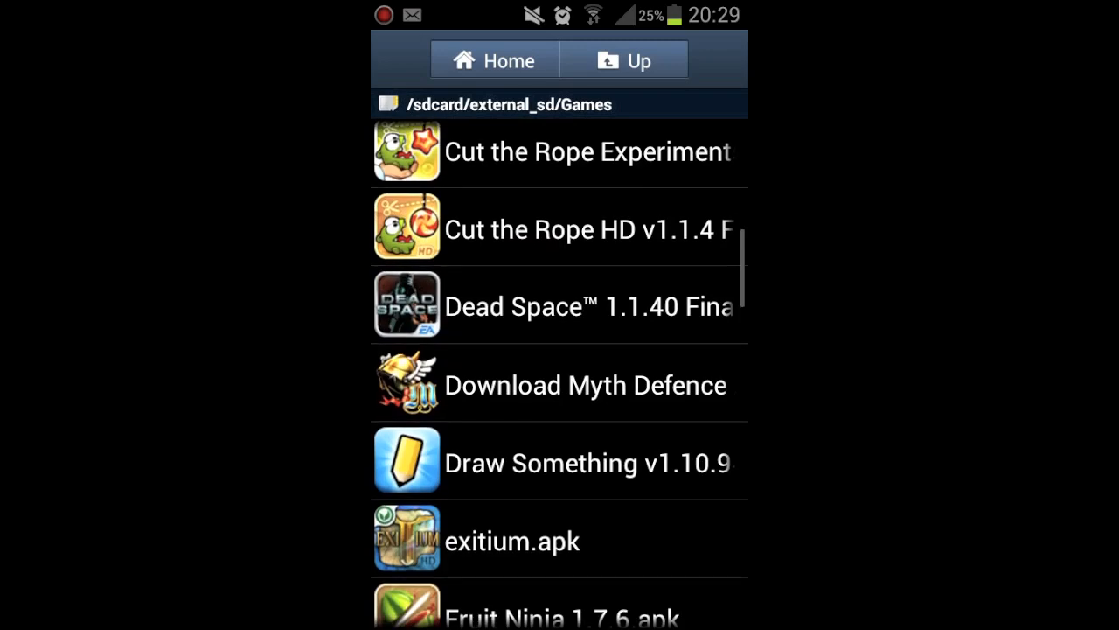
{"action": "scroll", "scroll_direction": "down", "scroll_amount": 3}
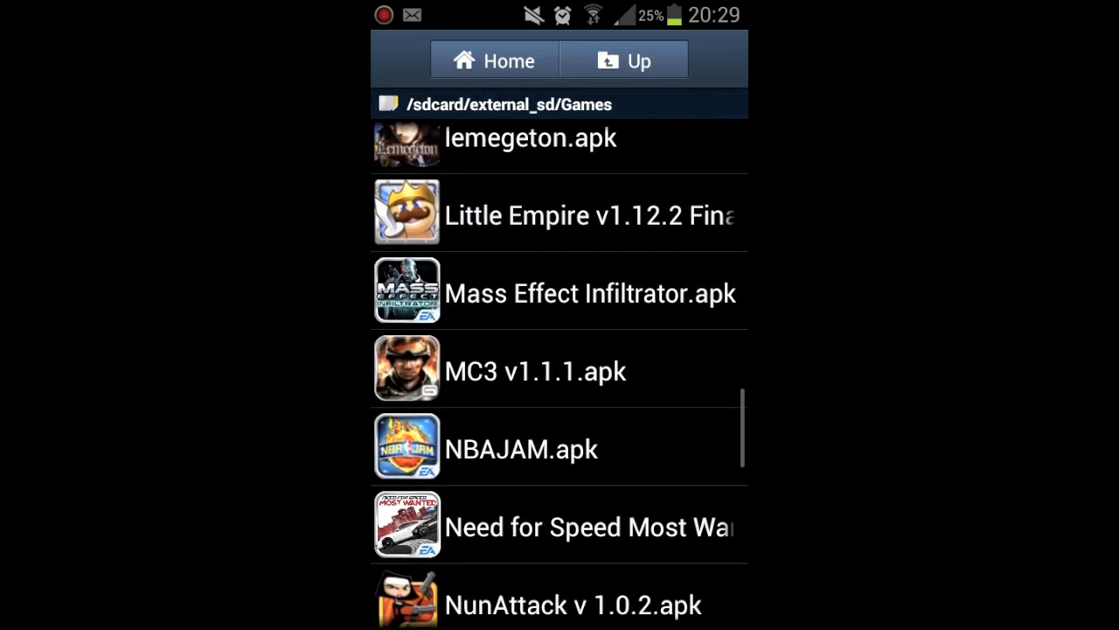
{"action": "scroll", "scroll_direction": "down", "scroll_amount": 3}
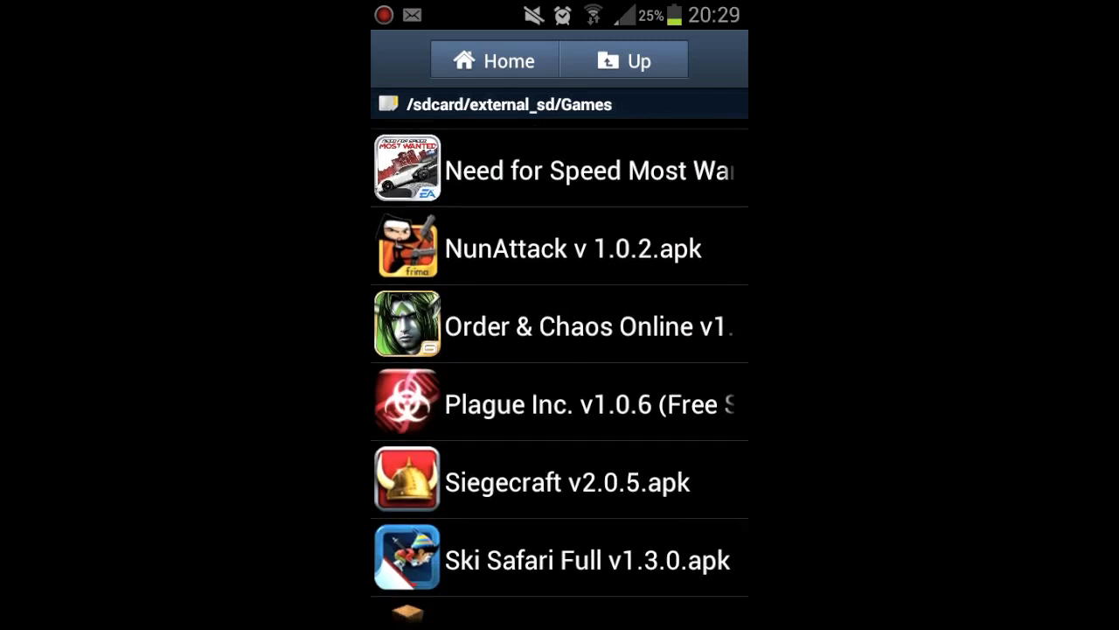
{"action": "scroll", "scroll_direction": "down", "scroll_amount": 3}
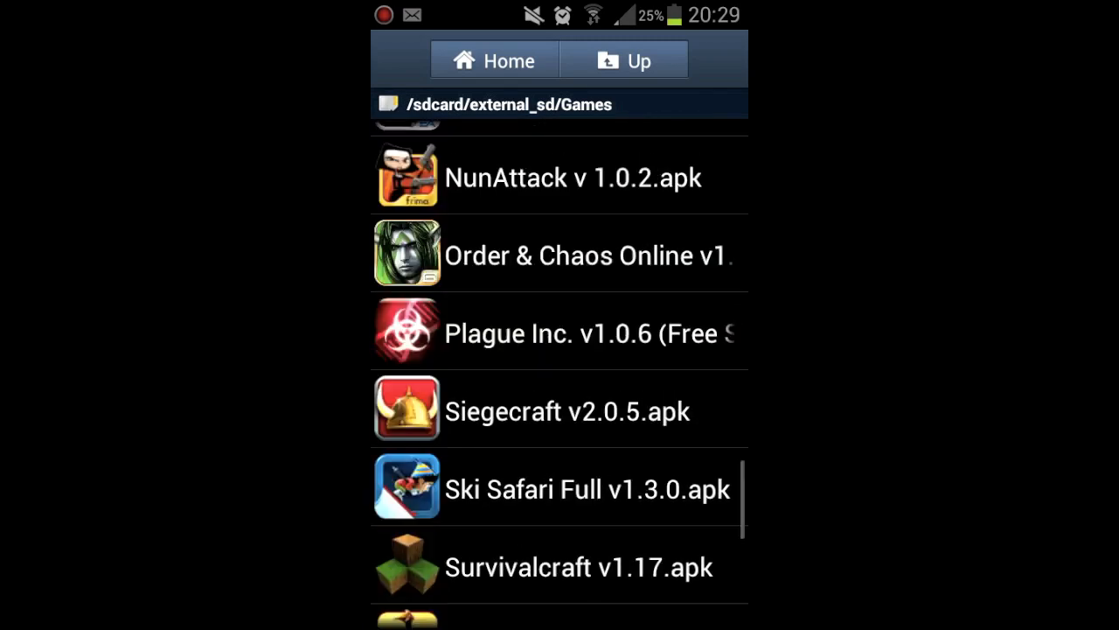
{"action": "scroll", "scroll_direction": "down", "scroll_amount": 3}
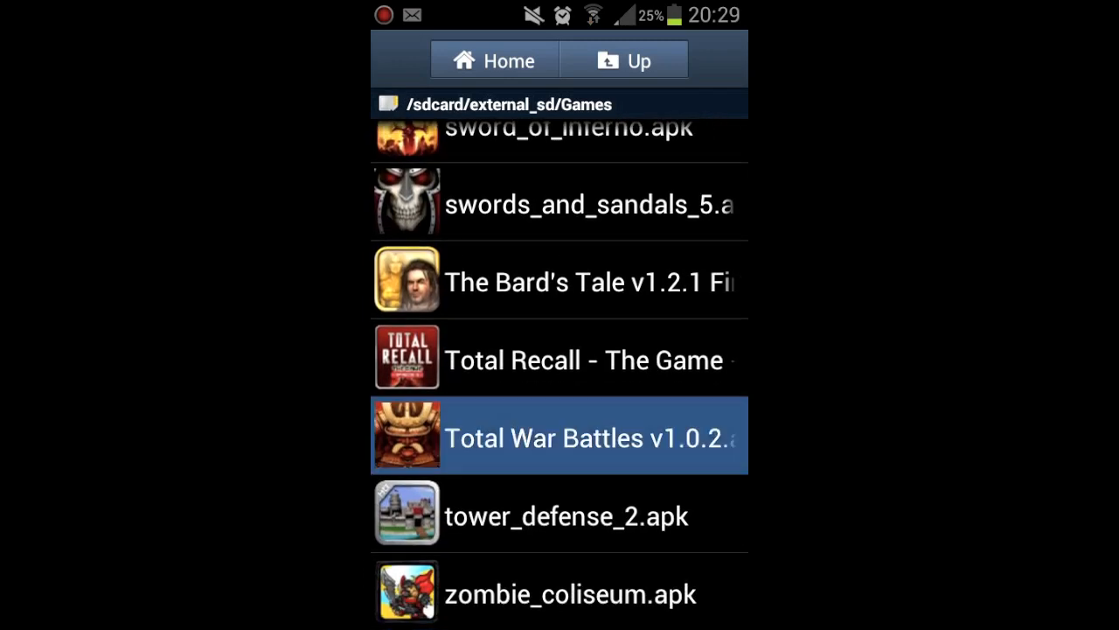
{"action": "left_click", "coordinate": [559, 437]}
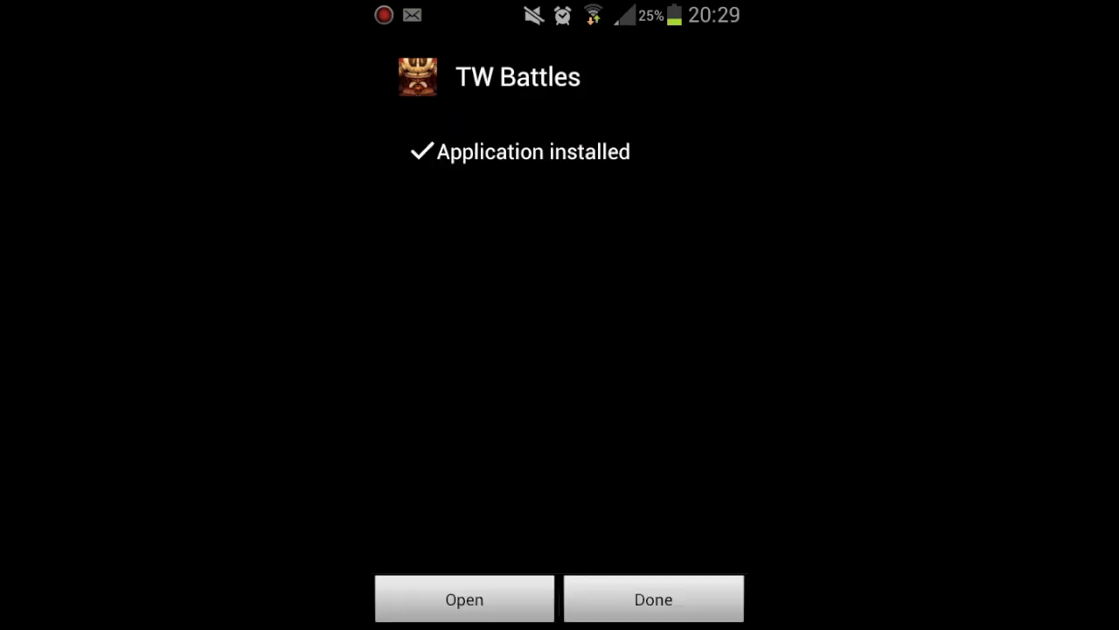
Dismiss the TW Battles 'Application installed' result with Done.
{"action": "left_click", "coordinate": [464, 598]}
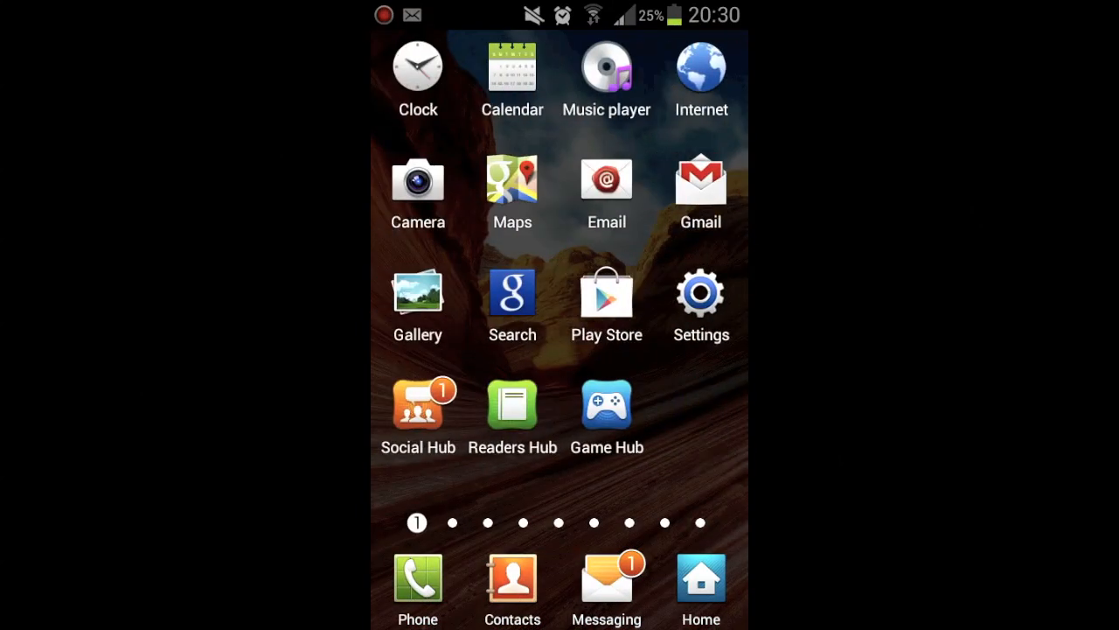
Install the Order & Chaos Online APK and launch it to its file-check screen.
{"action": "left_click", "coordinate": [700, 296]}
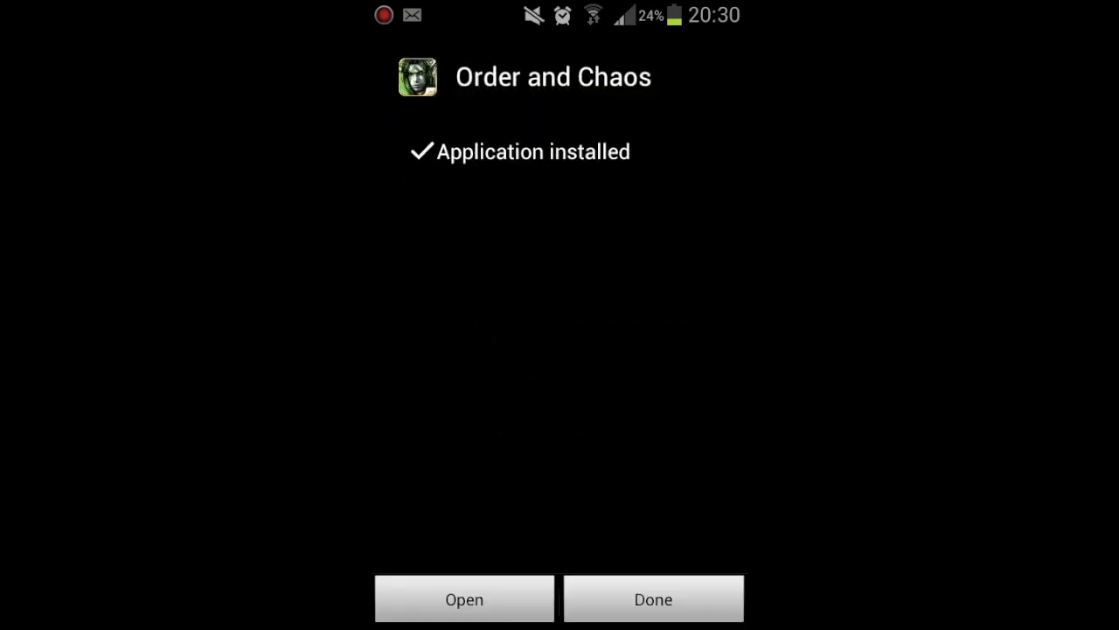
{"action": "left_click", "coordinate": [464, 598]}
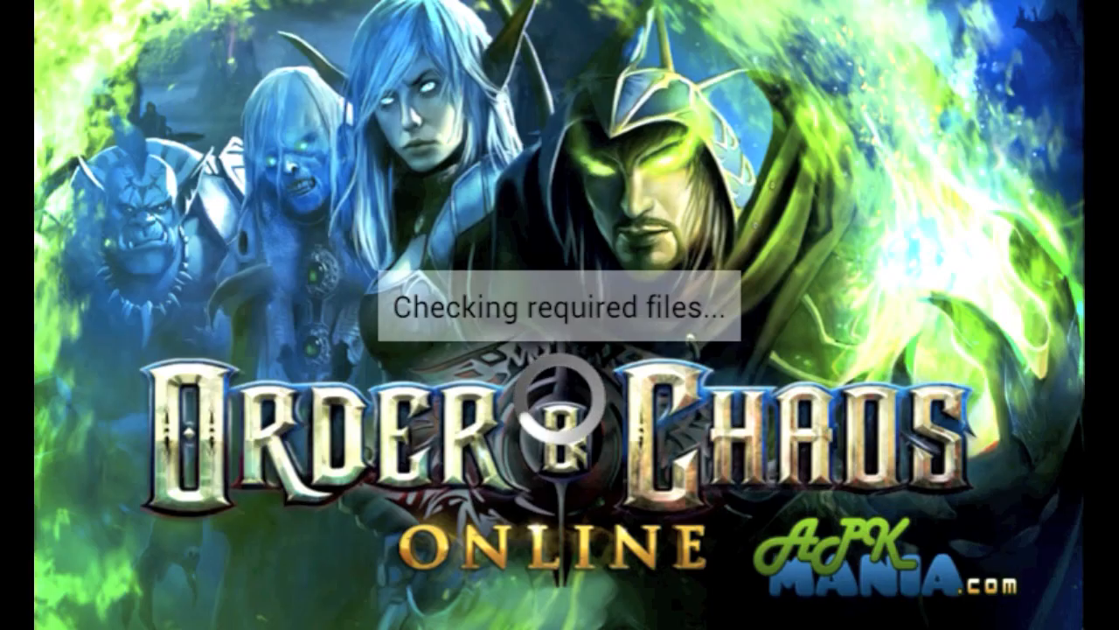